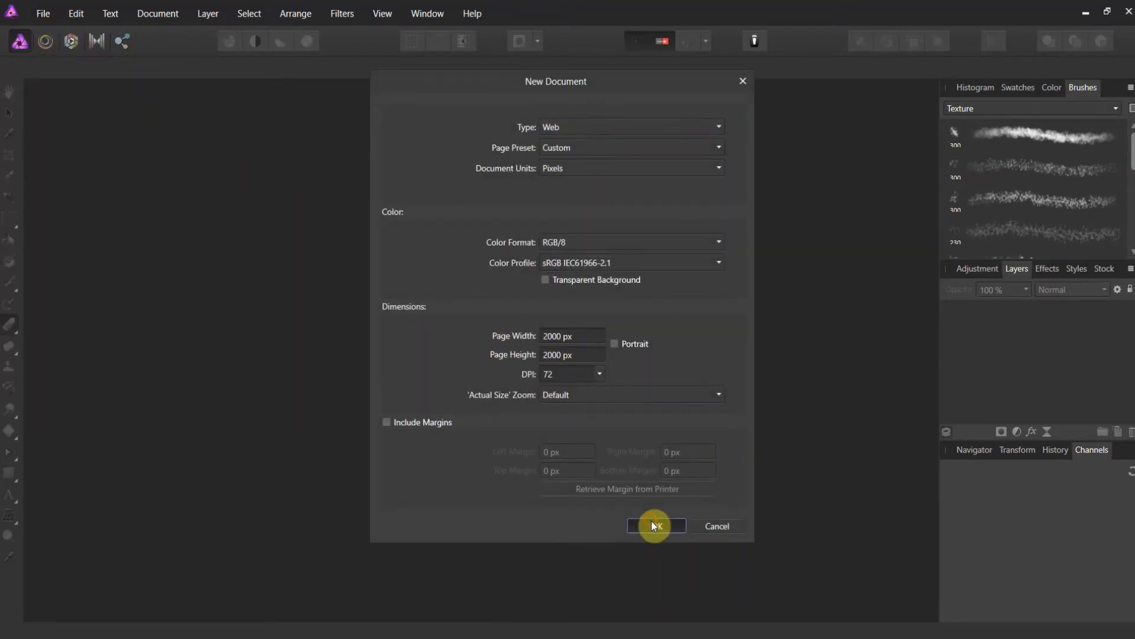
Create the 2000×2000 px document and add a pixel layer
left_click(654, 526)
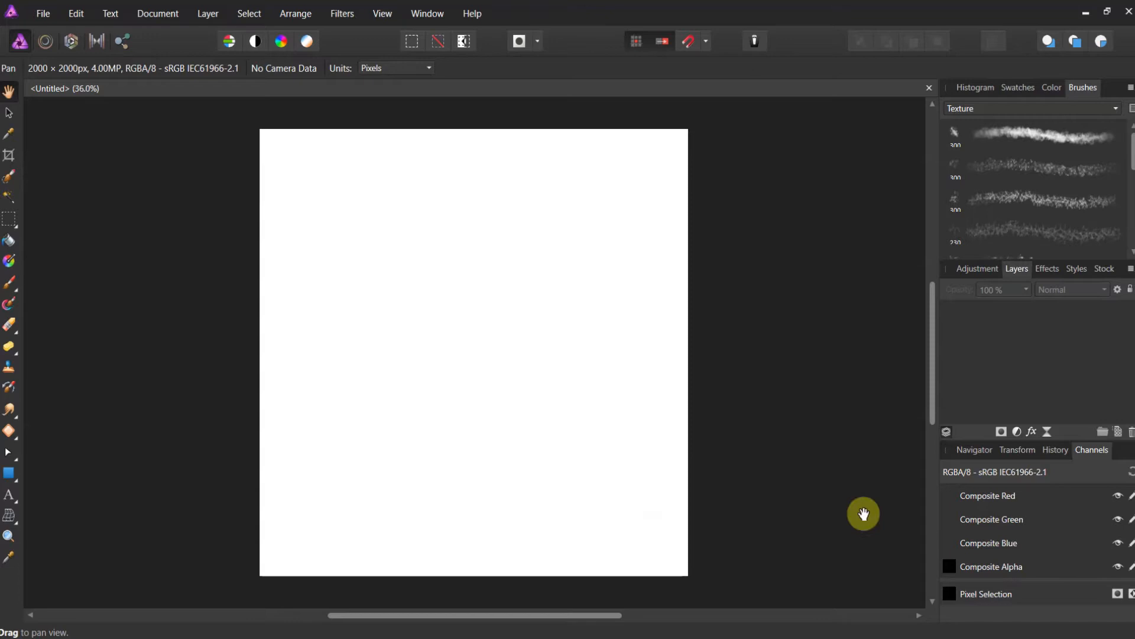
left_click(1117, 432)
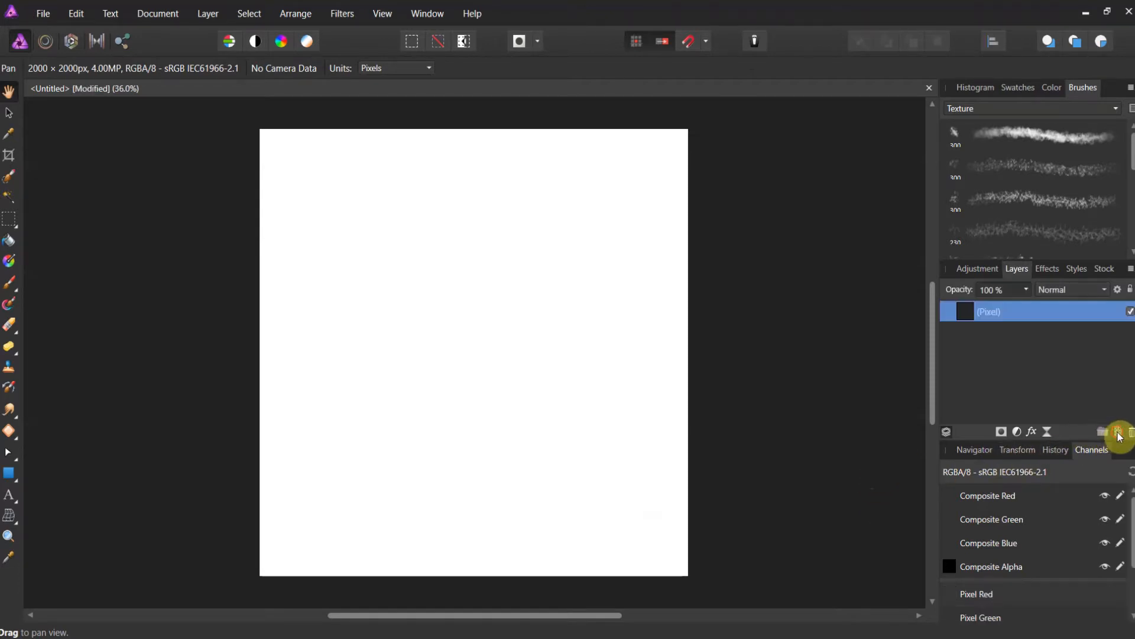
mouse_move(19, 326)
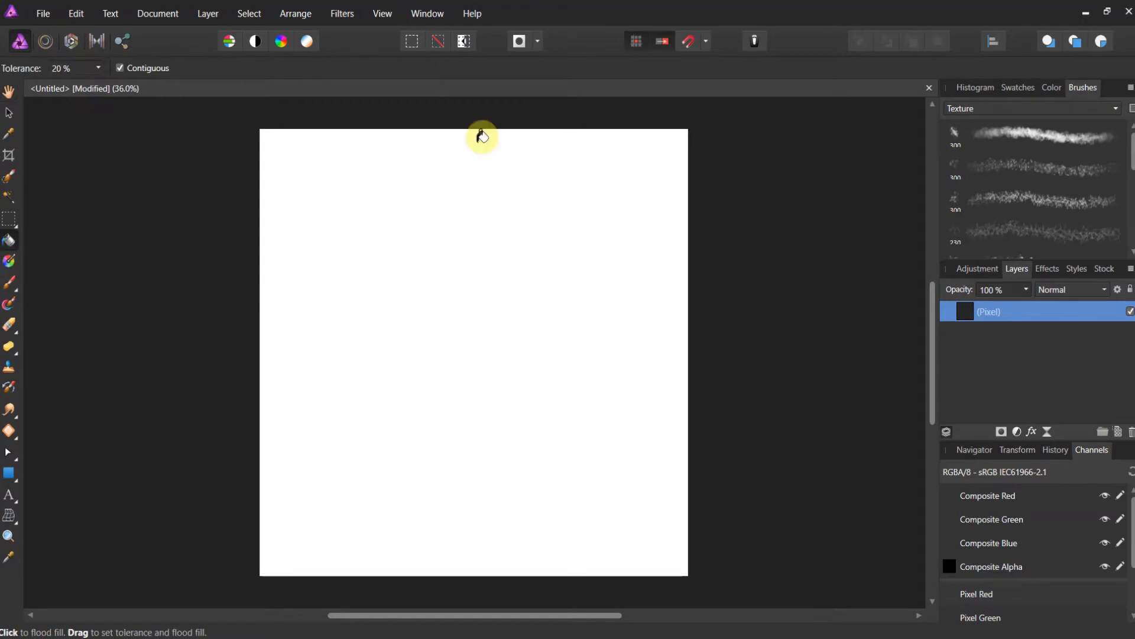
Fill the canvas layer with mid gray and add an empty pixel layer above it
left_click(1052, 87)
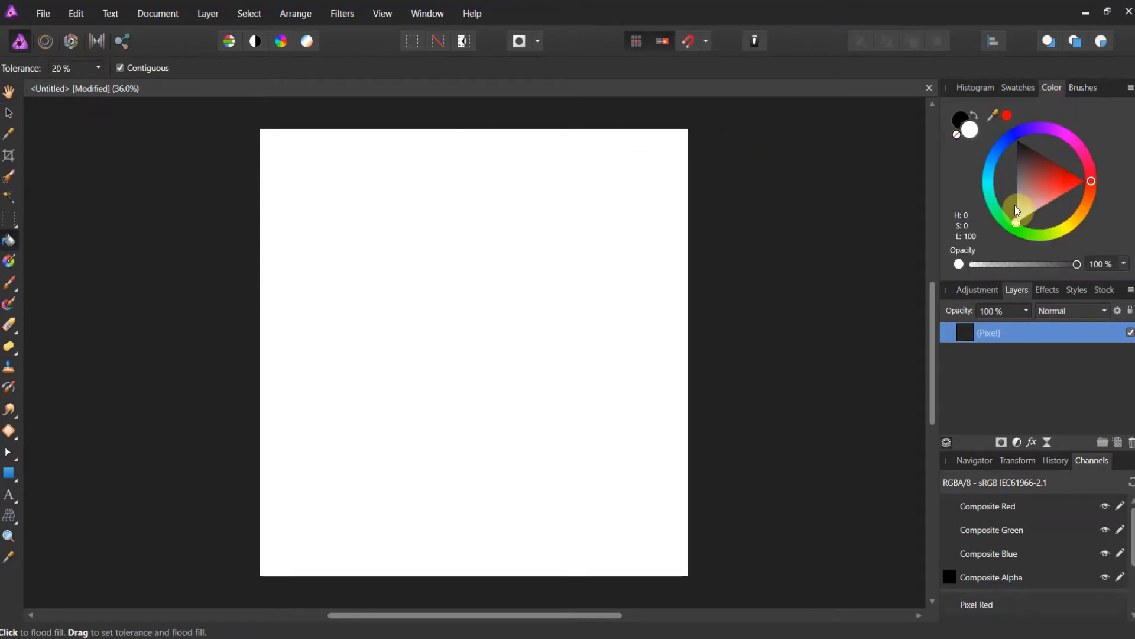
left_click(1016, 219)
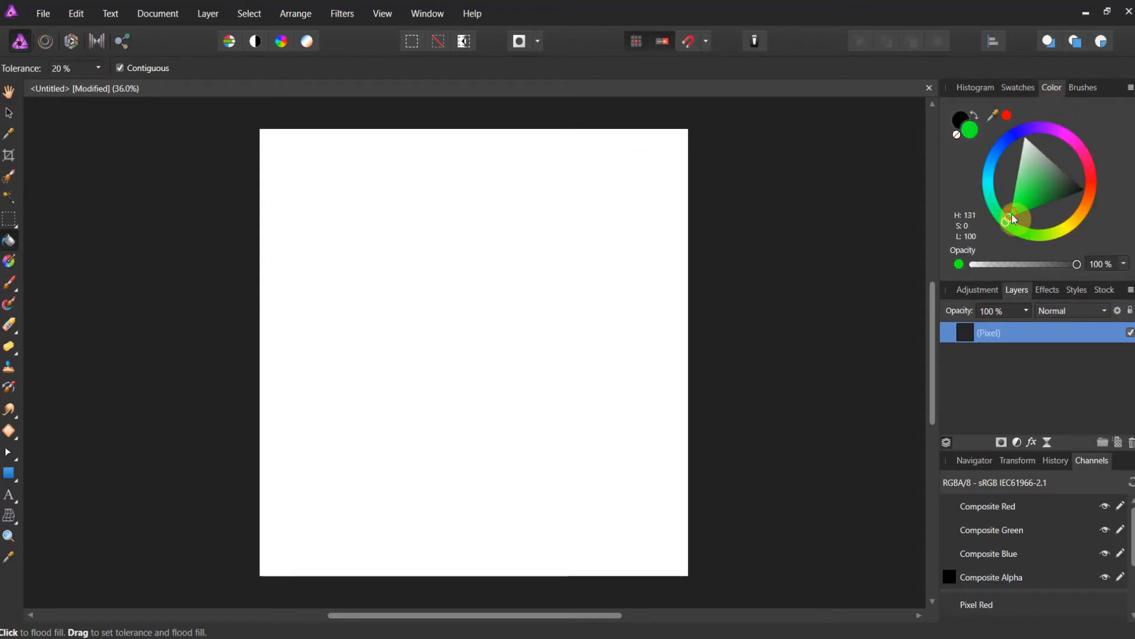
left_click(1057, 161)
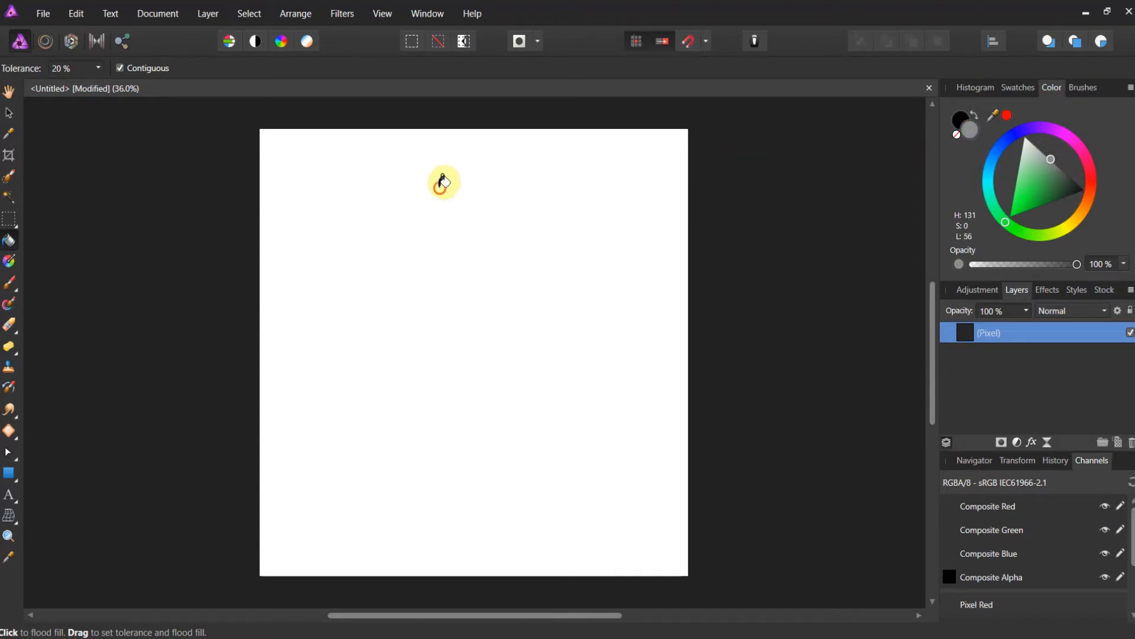
left_click(442, 182)
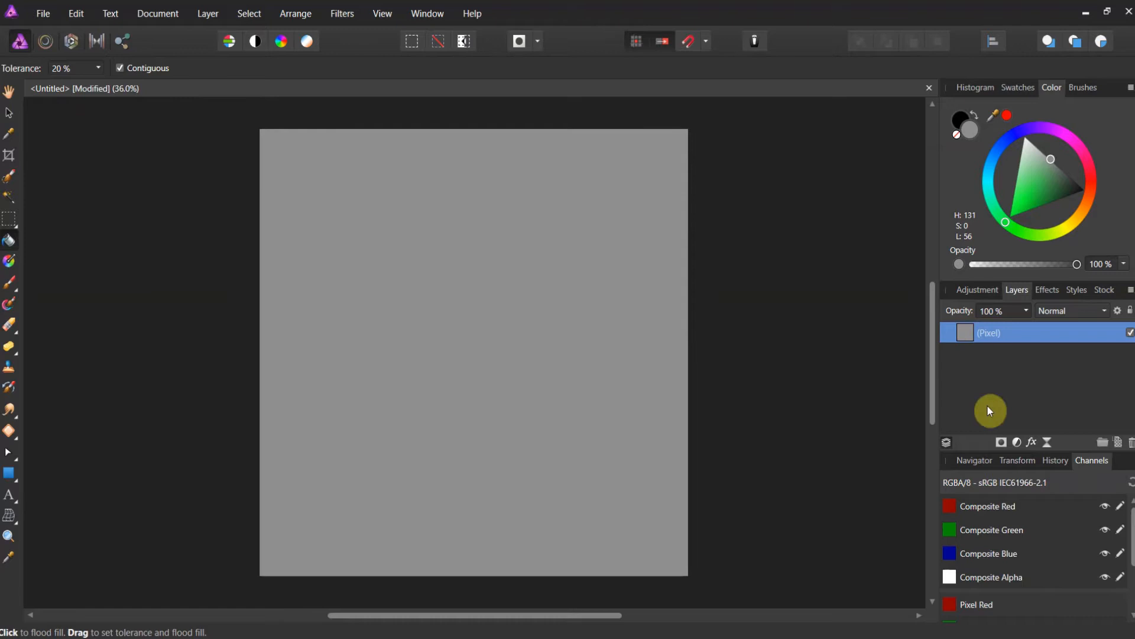
left_click(1101, 441)
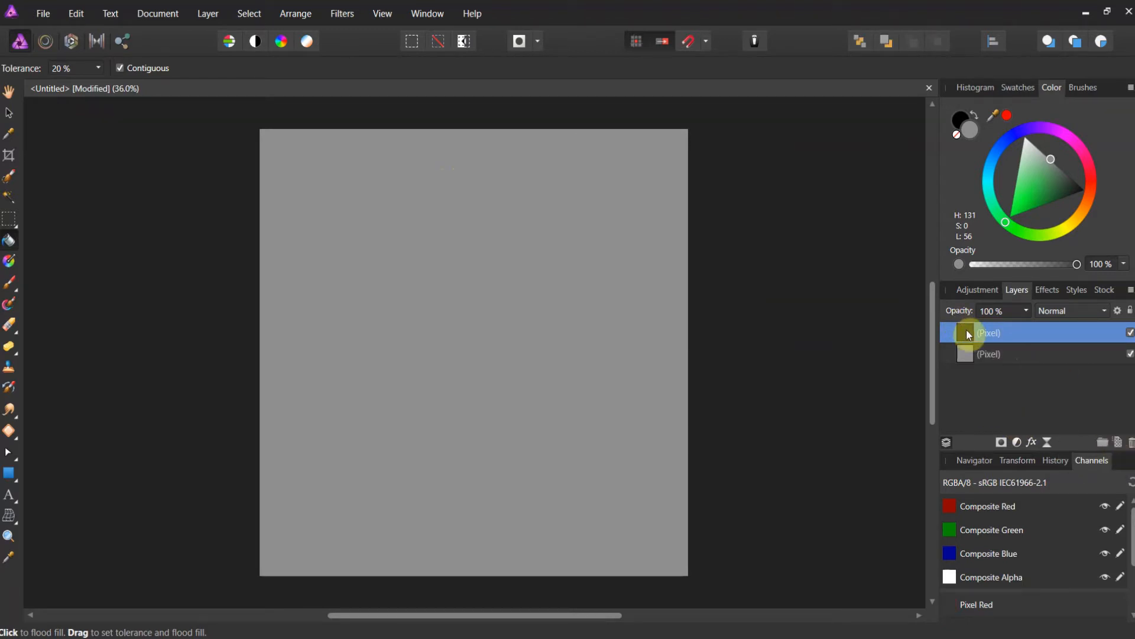
Create a new brush category named 'animal textures' from the Brushes panel menu
left_click(1081, 87)
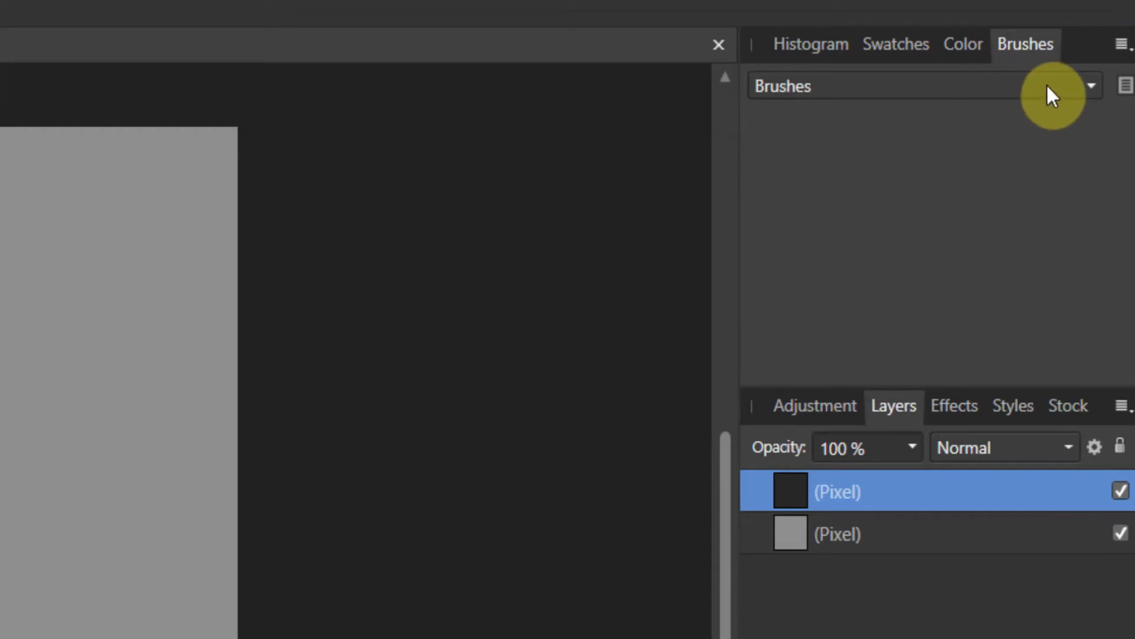
left_click(1091, 85)
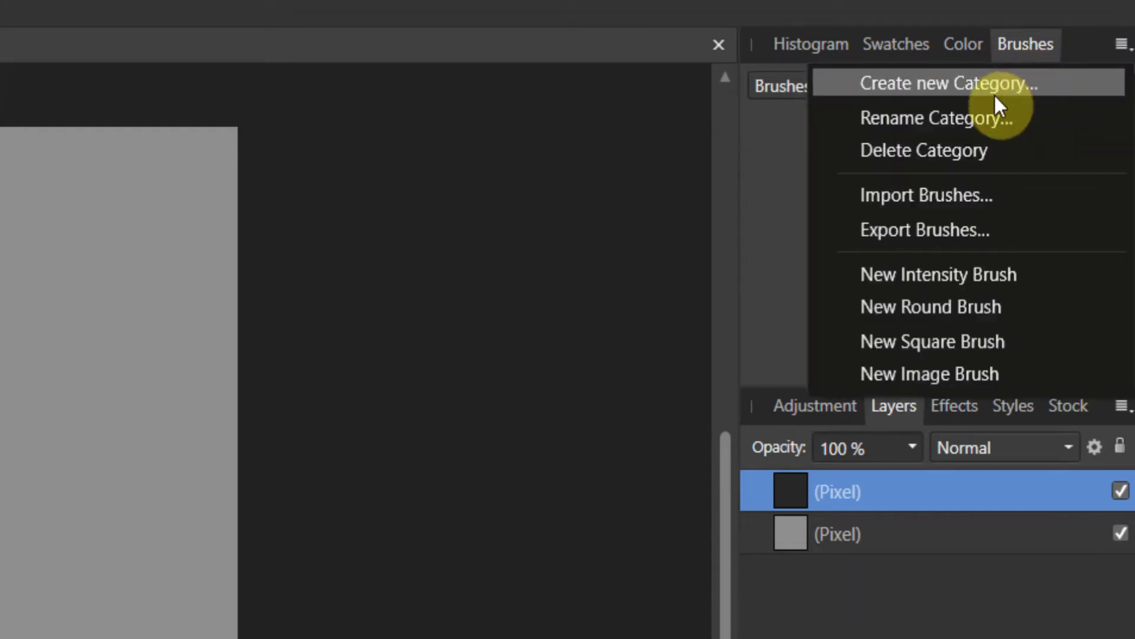
left_click(933, 117)
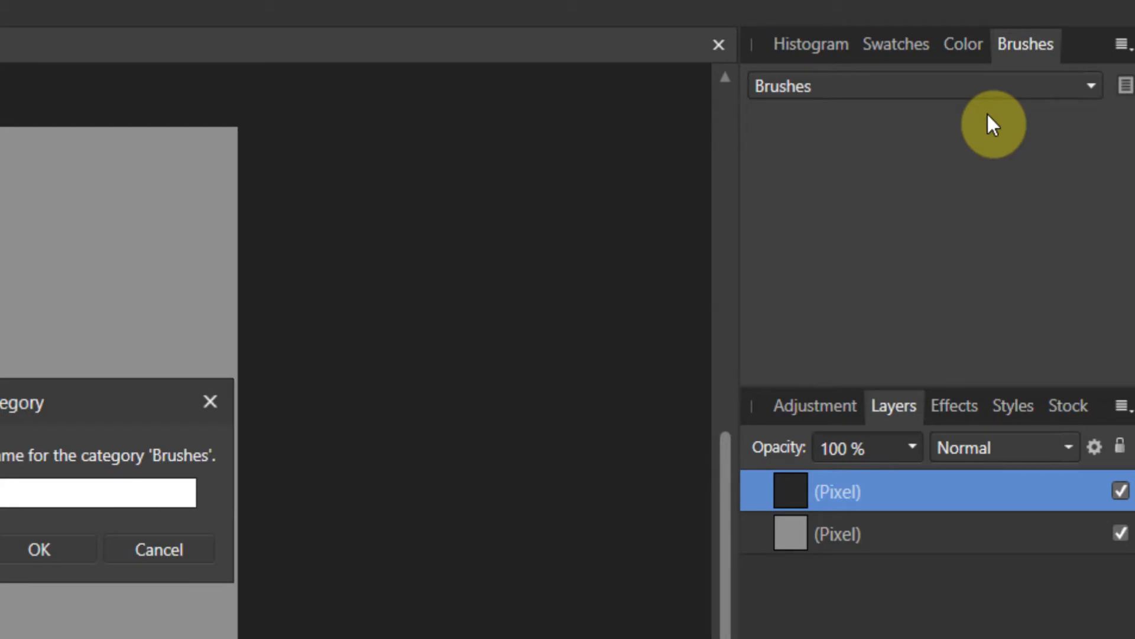
type("res")
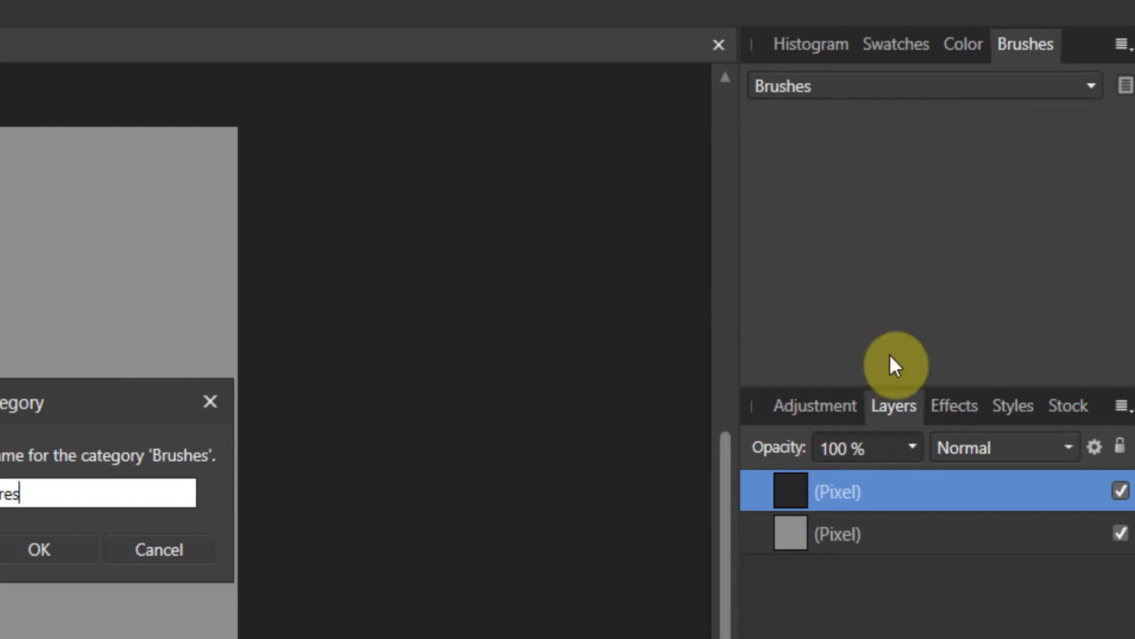
mouse_move(39, 548)
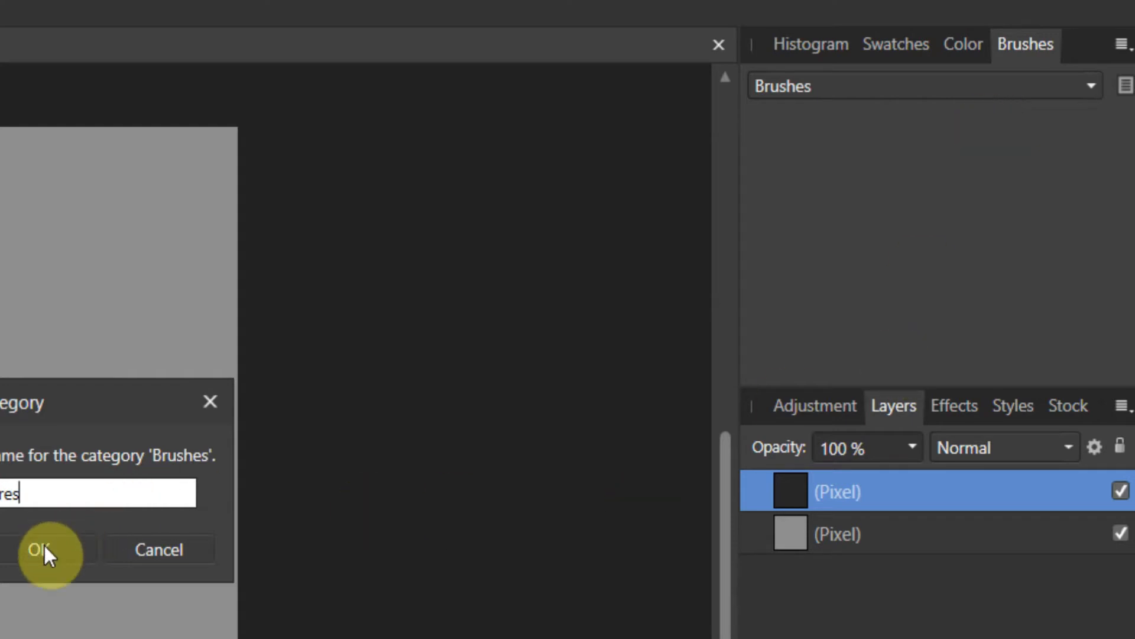
left_click(40, 549)
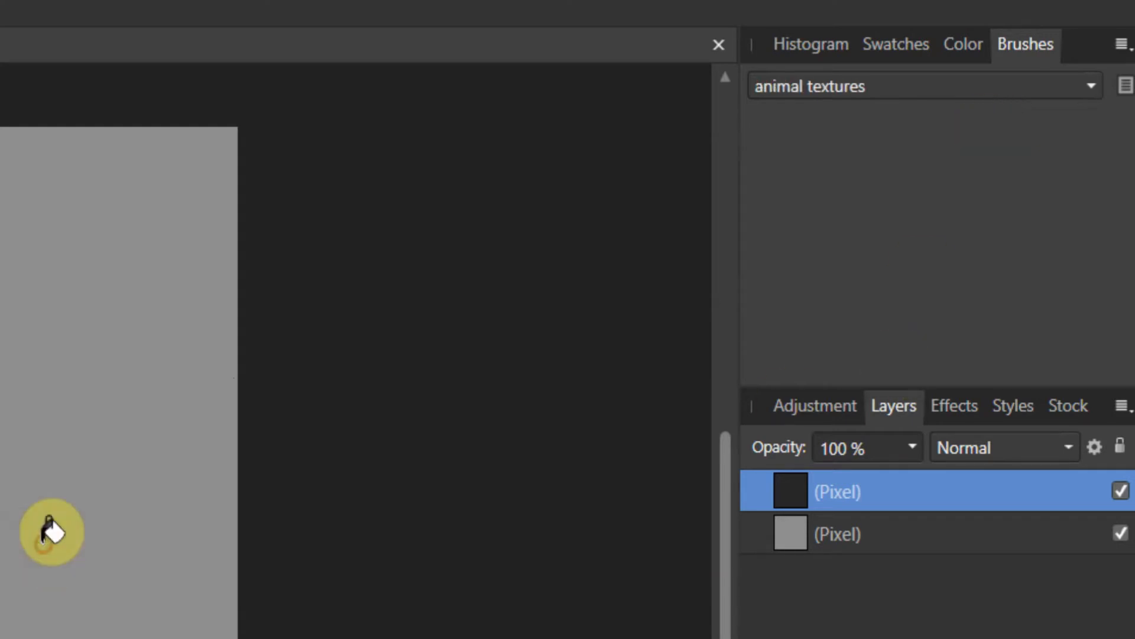
mouse_move(470, 311)
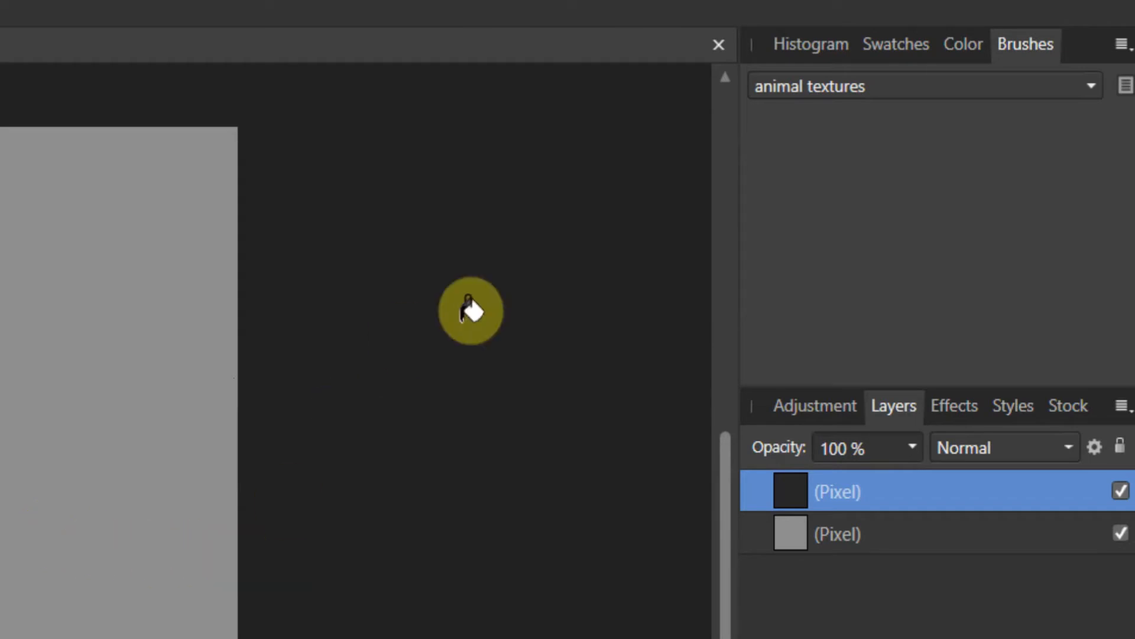
mouse_move(1123, 43)
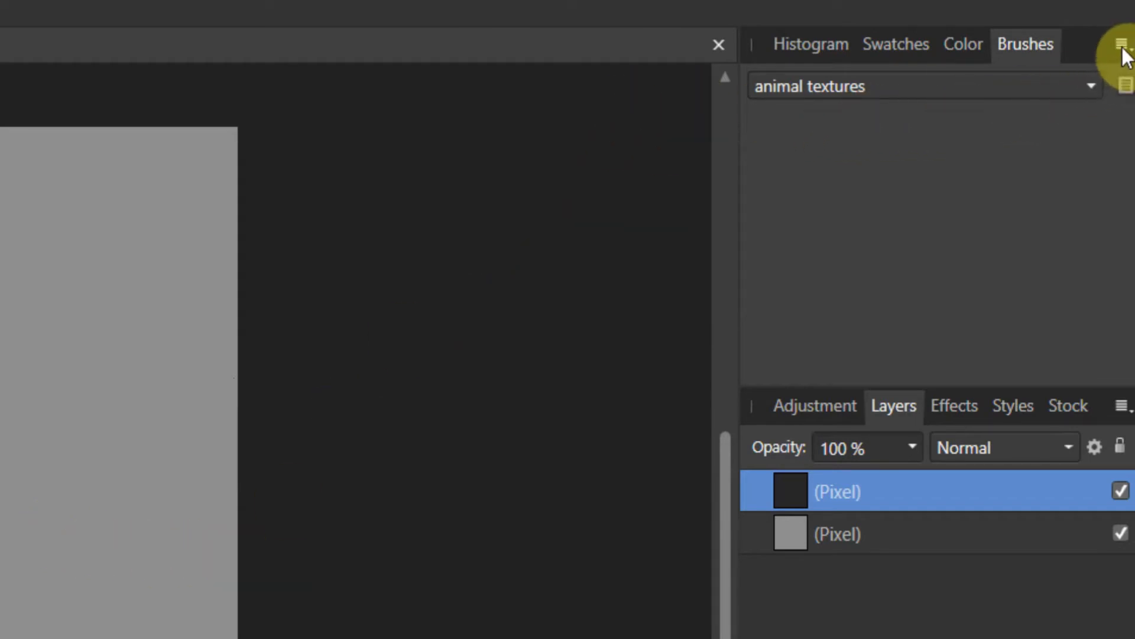
left_click(1123, 45)
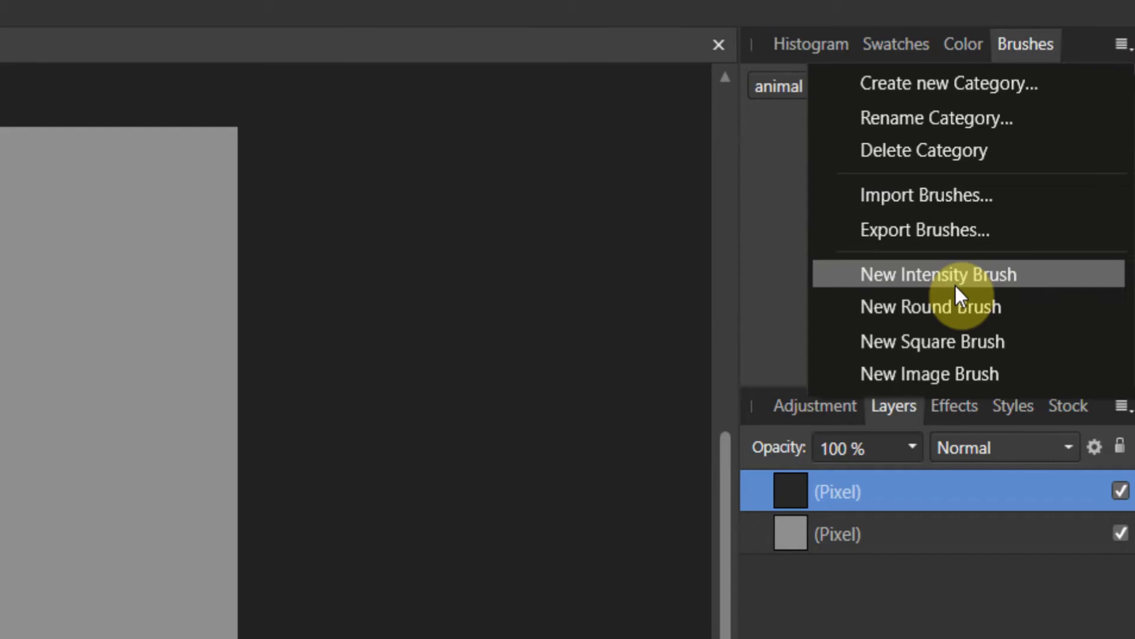
Make a new intensity brush from the texture 1 PNG in the animal textures category
left_click(939, 274)
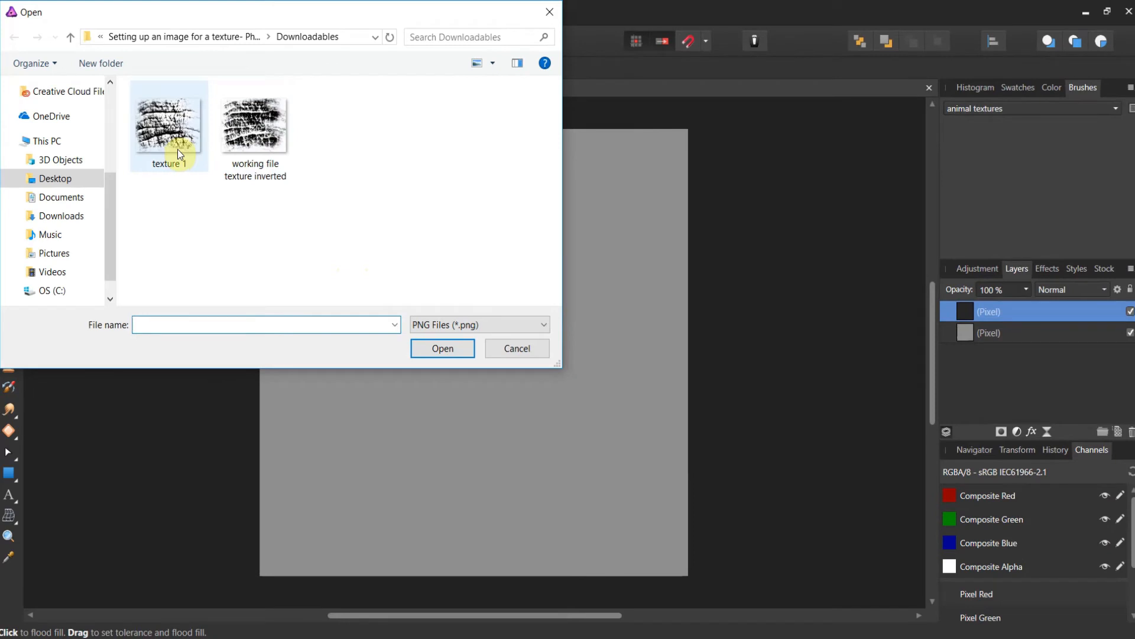
mouse_move(181, 150)
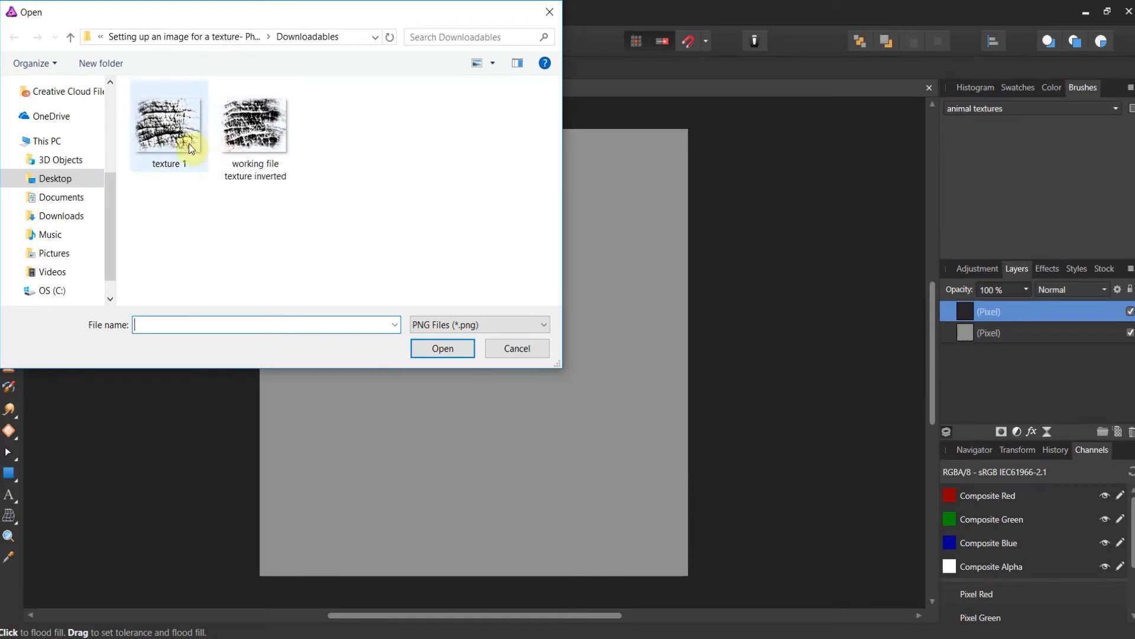
left_click(168, 123)
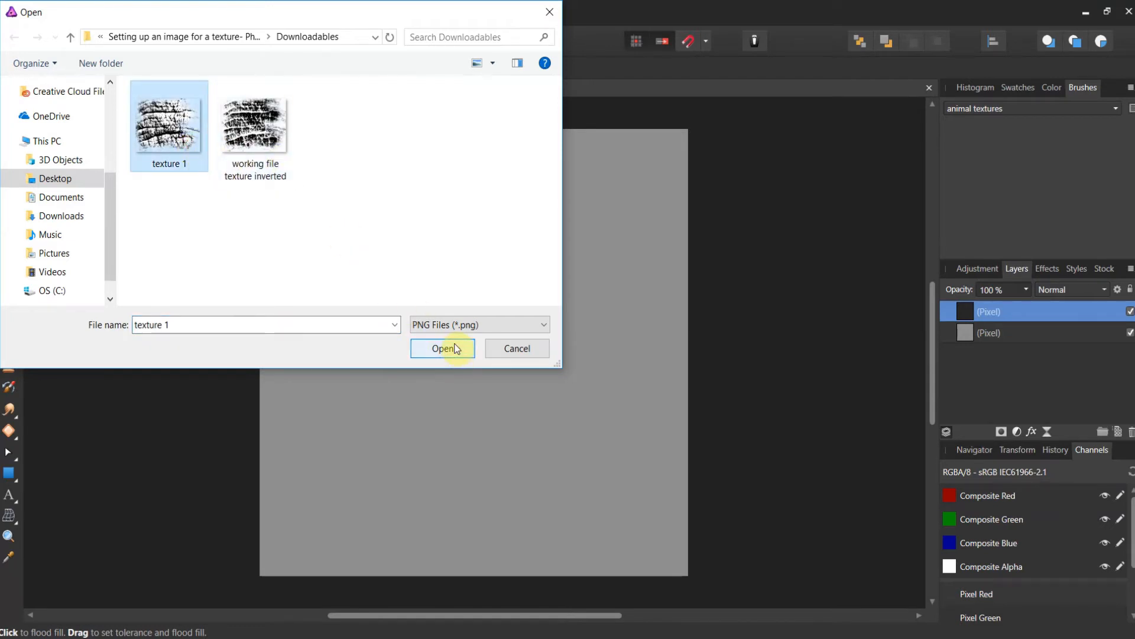
left_click(442, 348)
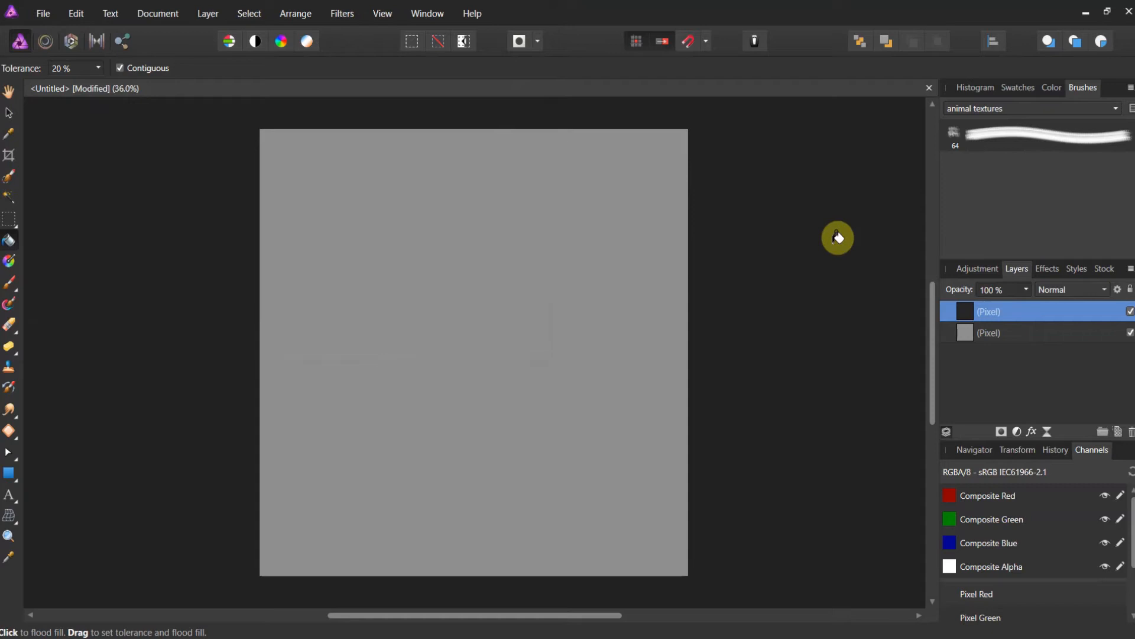
mouse_move(1007, 142)
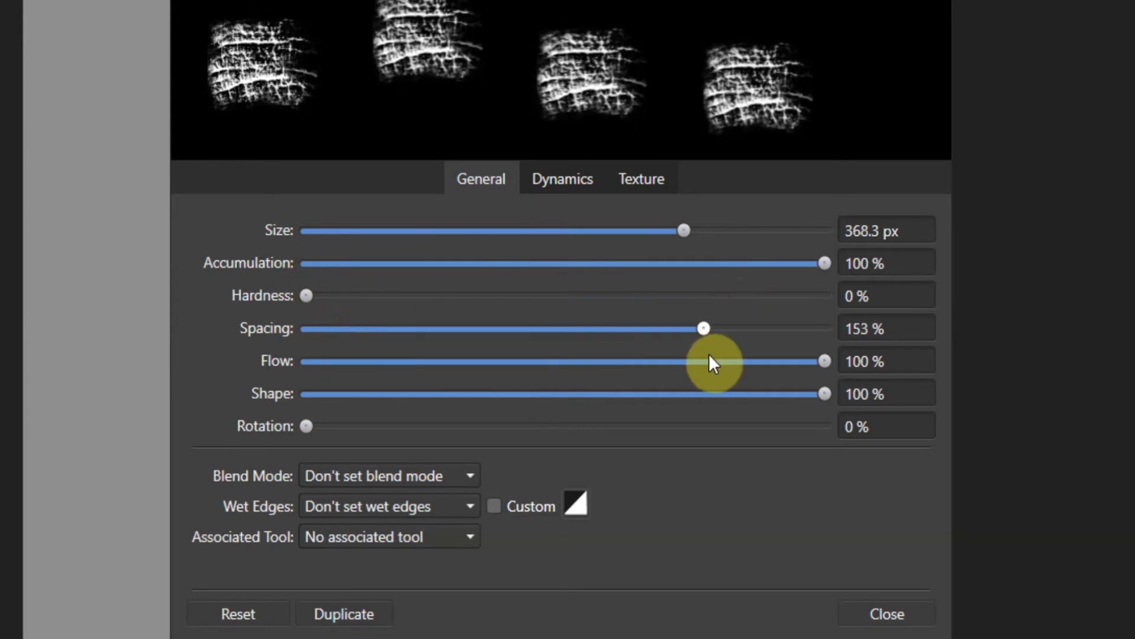
Reduce the texture brush's flow to 69% in the Brush Editor and close it
left_click_drag(701, 328, 749, 328)
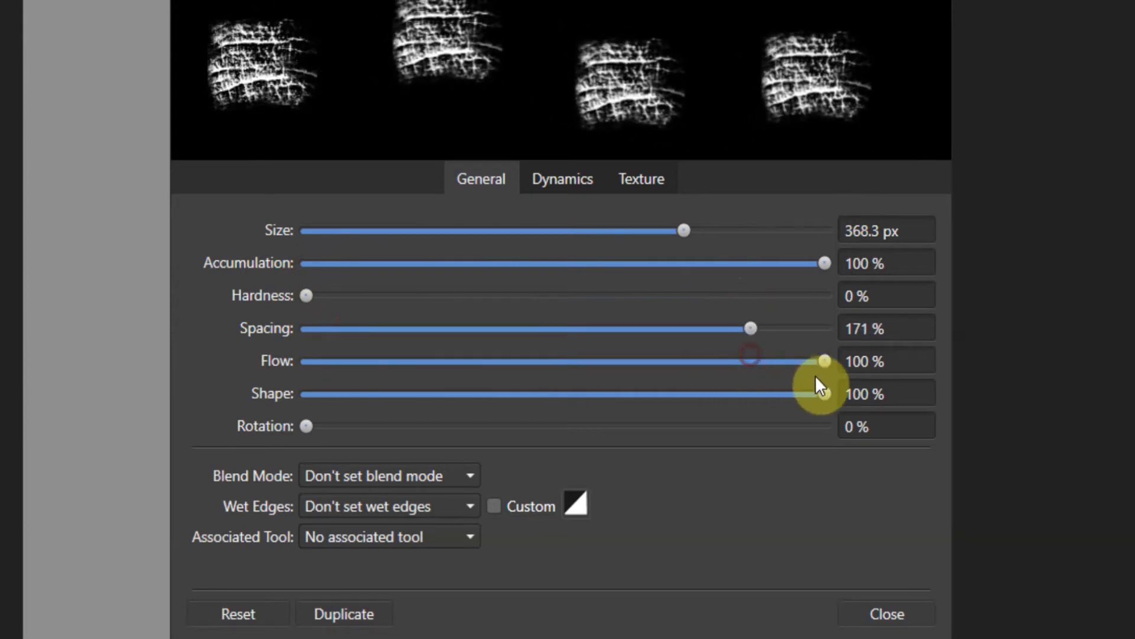
left_click_drag(824, 361, 664, 361)
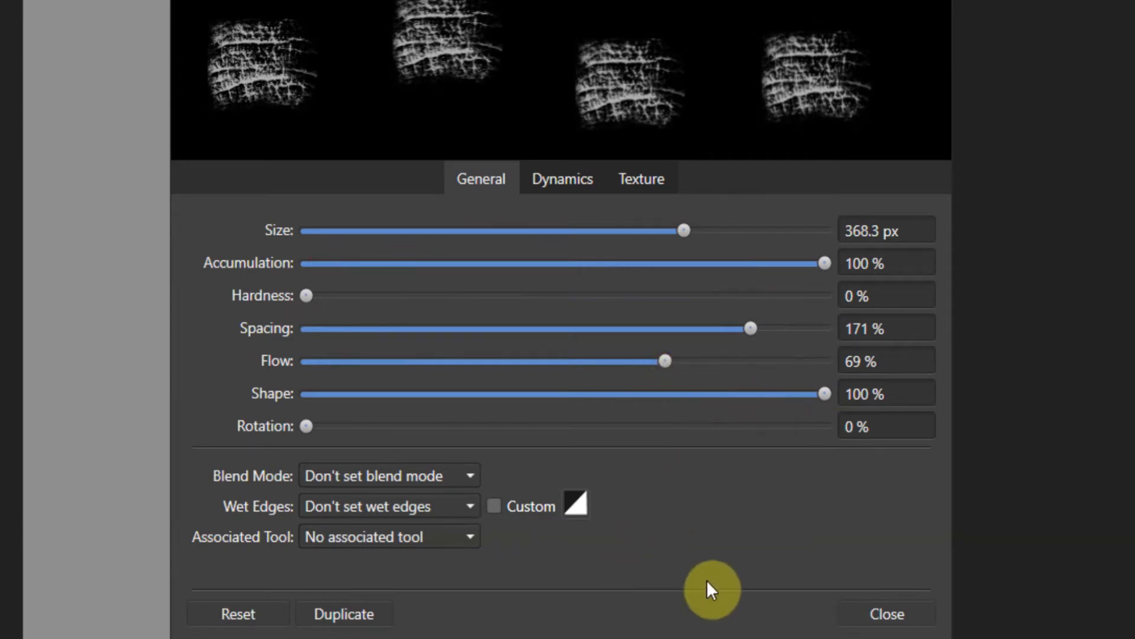
left_click(886, 614)
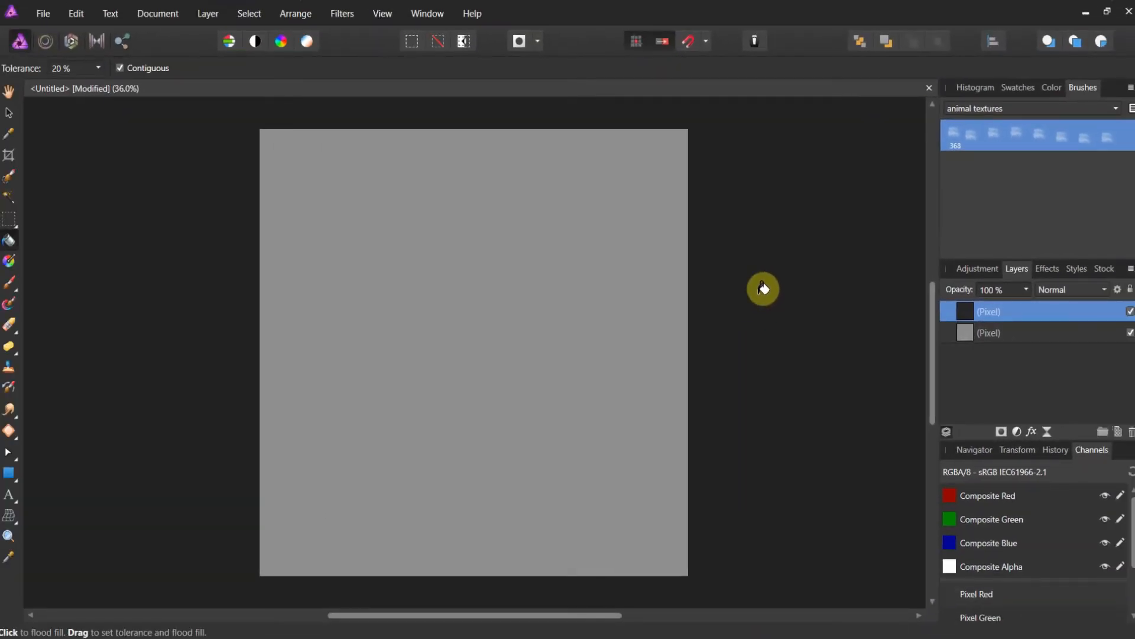
mouse_move(9, 283)
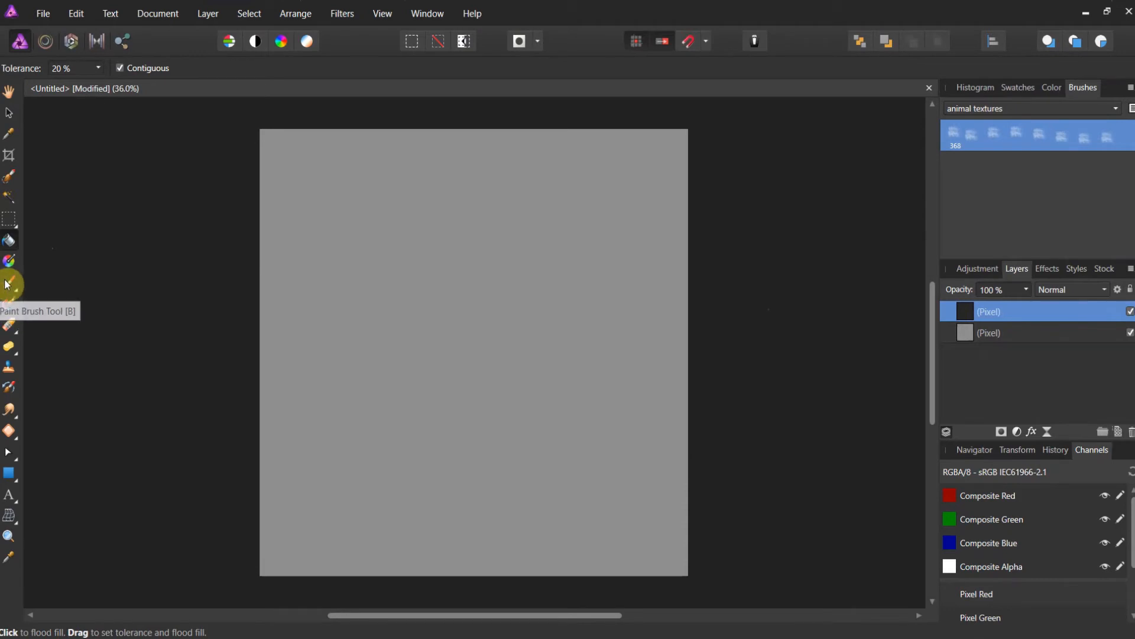
Paint the custom elephant-skin texture brush across the whole gray canvas on the top layer
left_click(10, 283)
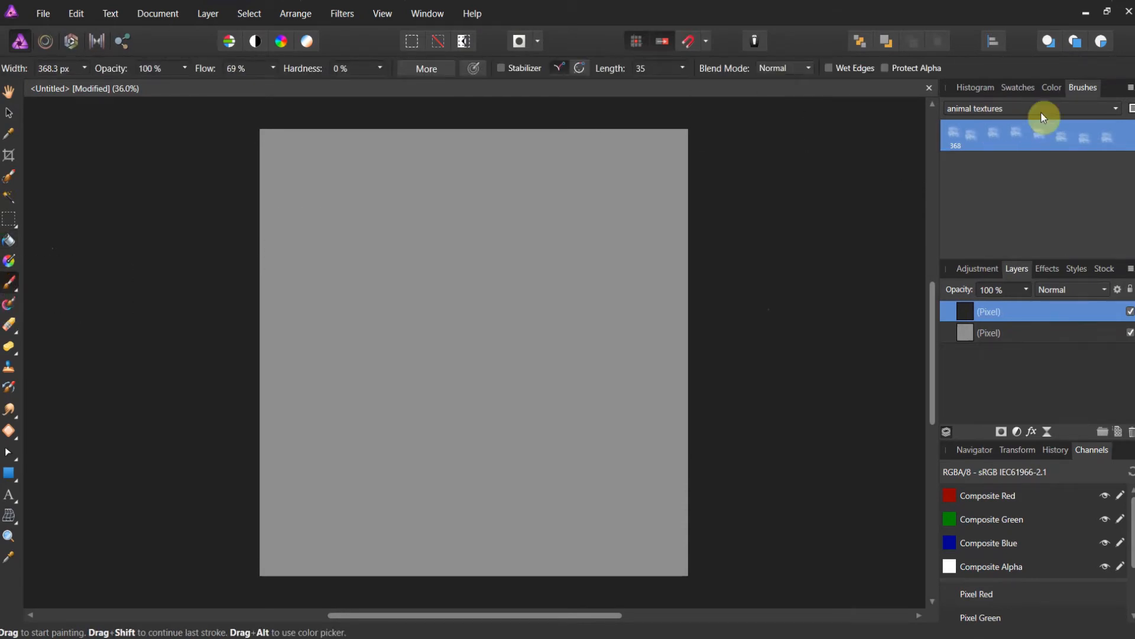
left_click(1051, 87)
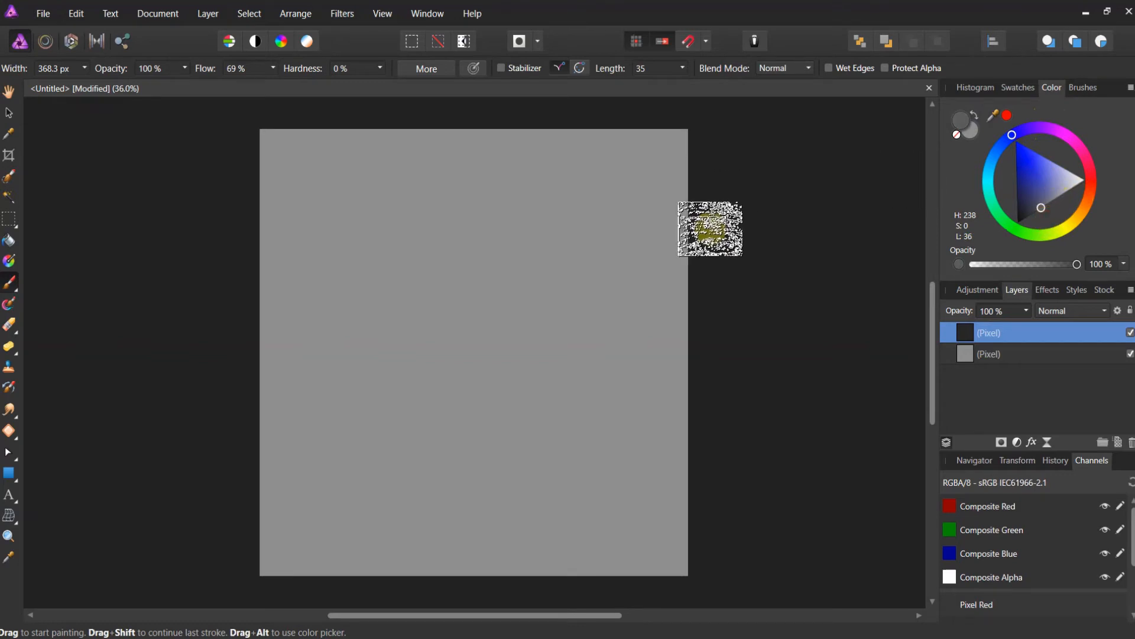
left_click_drag(710, 228, 641, 243)
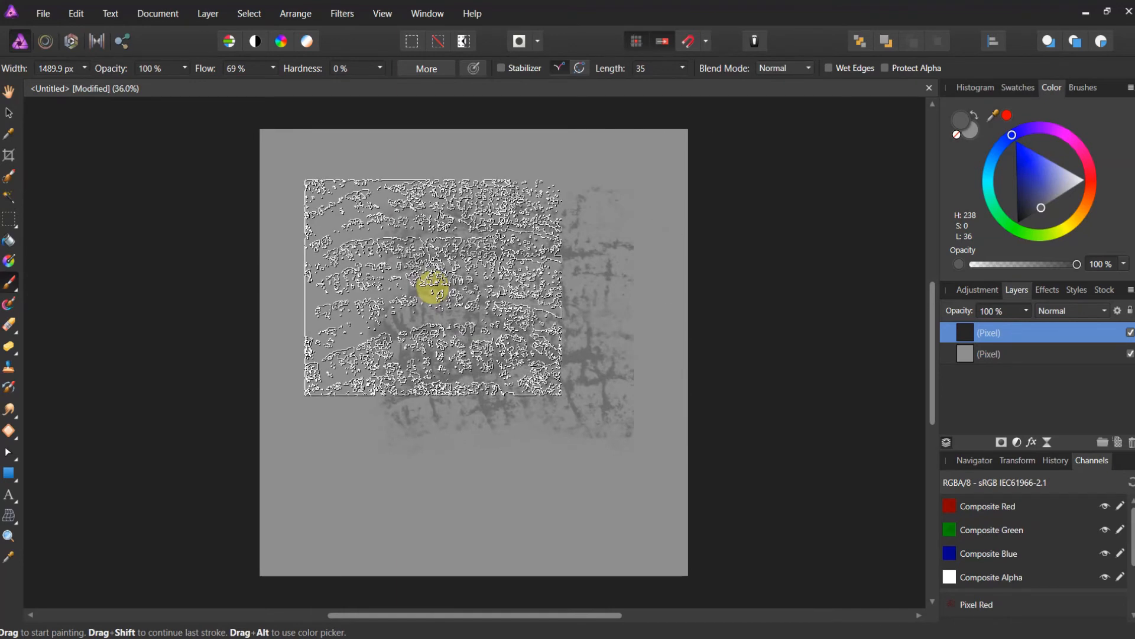
left_click_drag(433, 286, 556, 355)
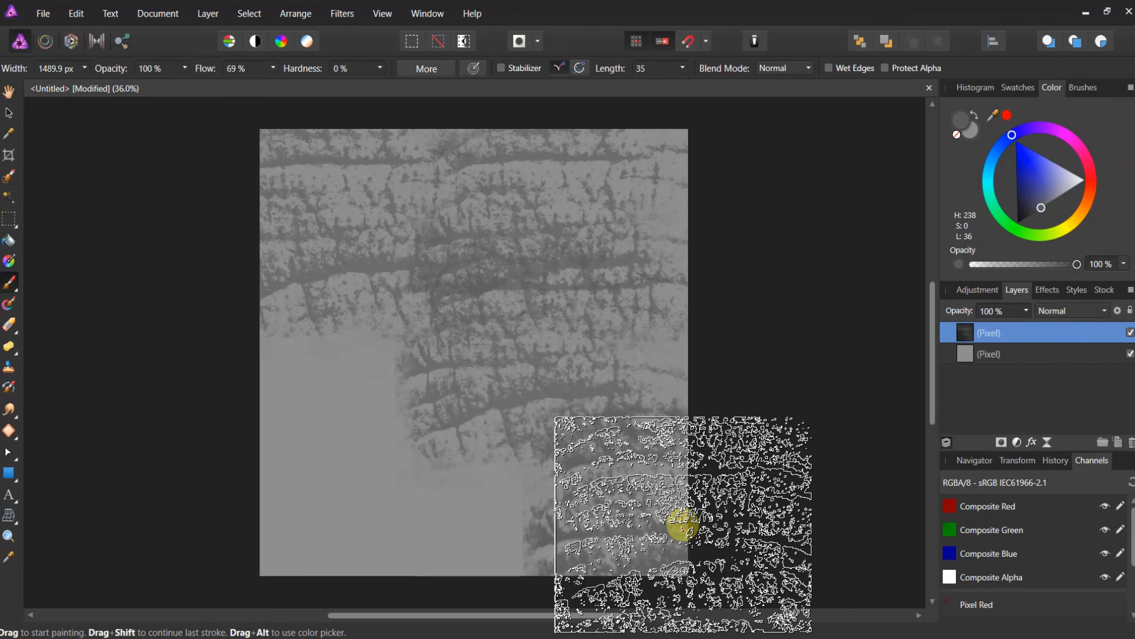
left_click_drag(684, 525, 467, 323)
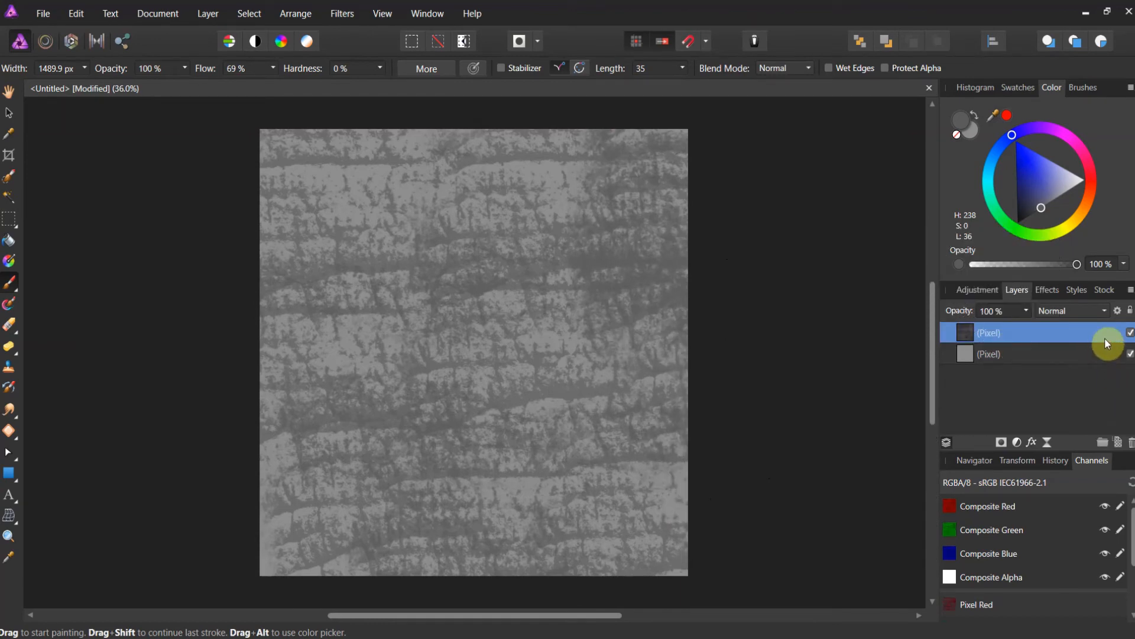
mouse_move(1107, 316)
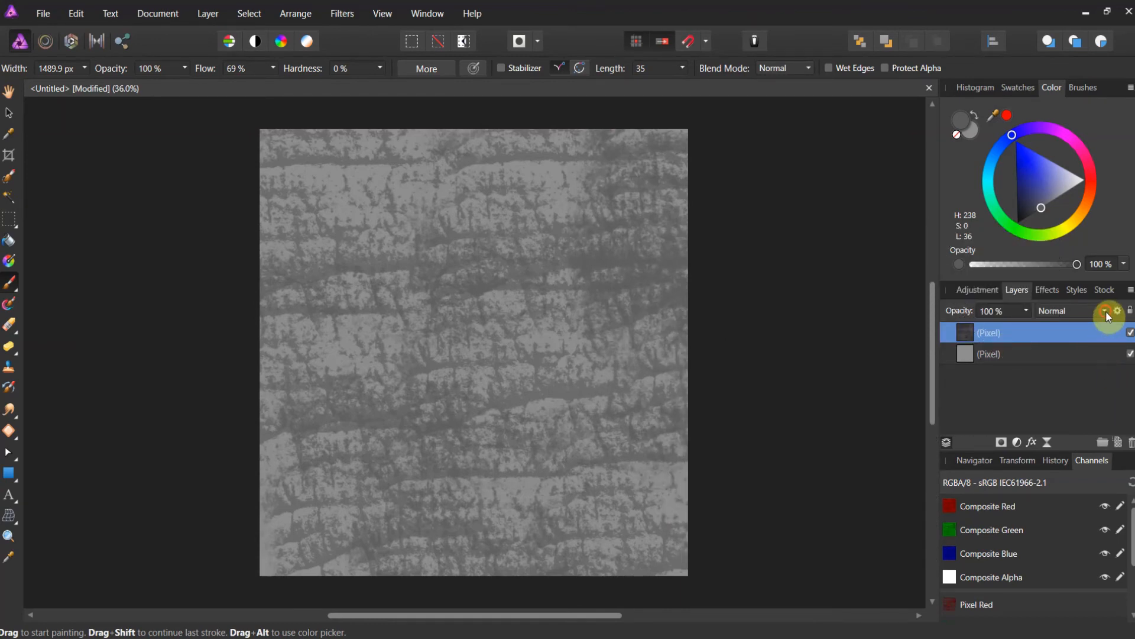
Set the texture layer's blend mode to Multiply
left_click(1071, 310)
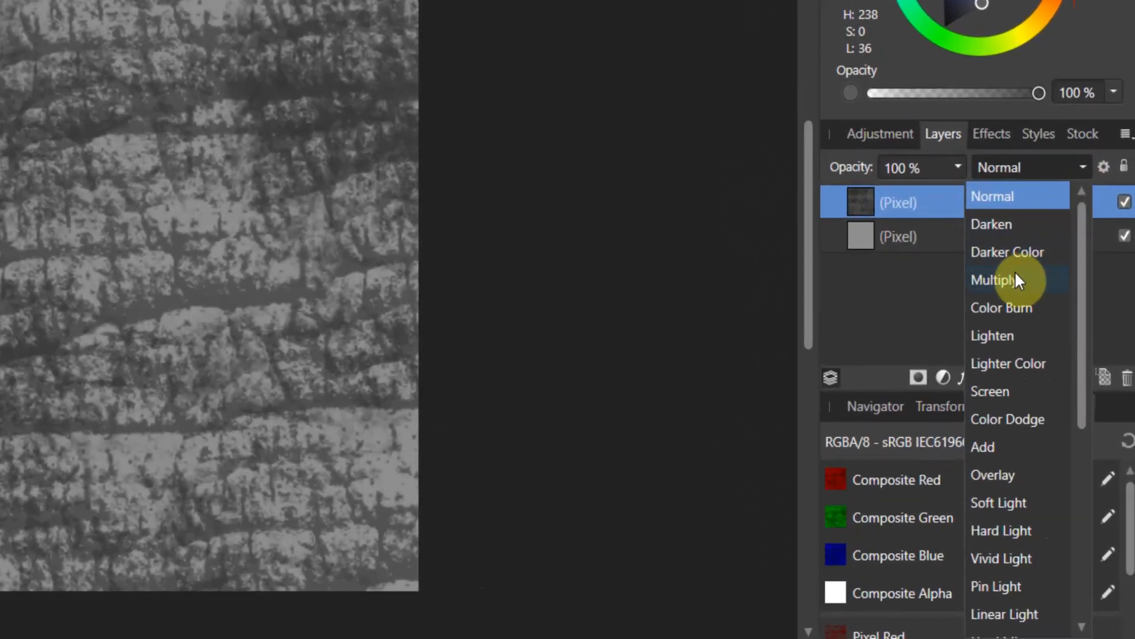
left_click(996, 280)
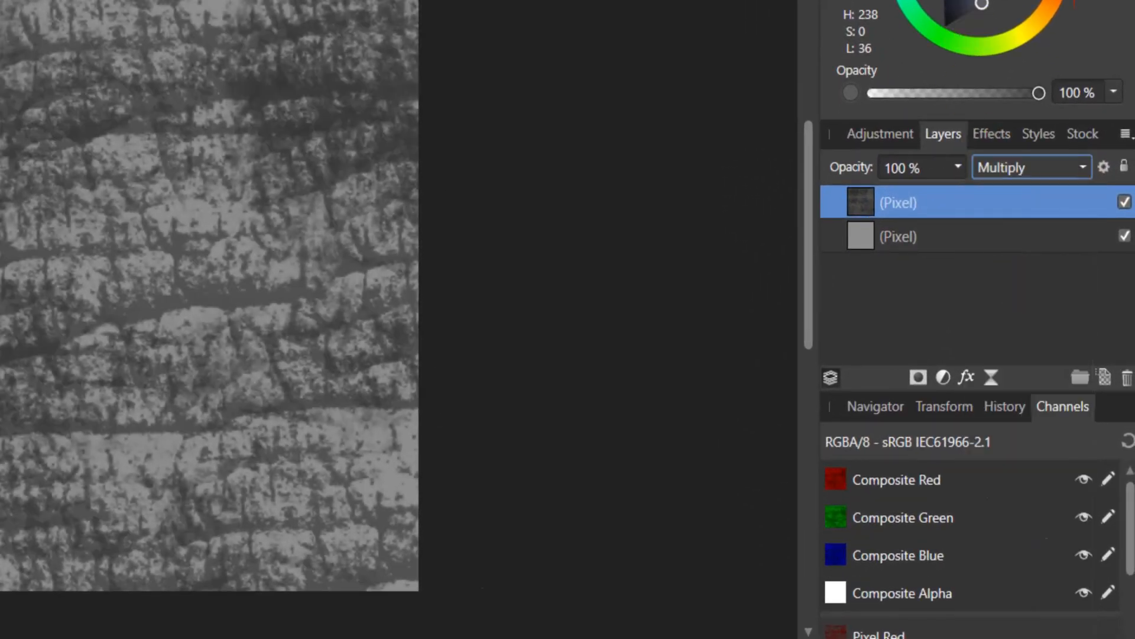
left_click(991, 134)
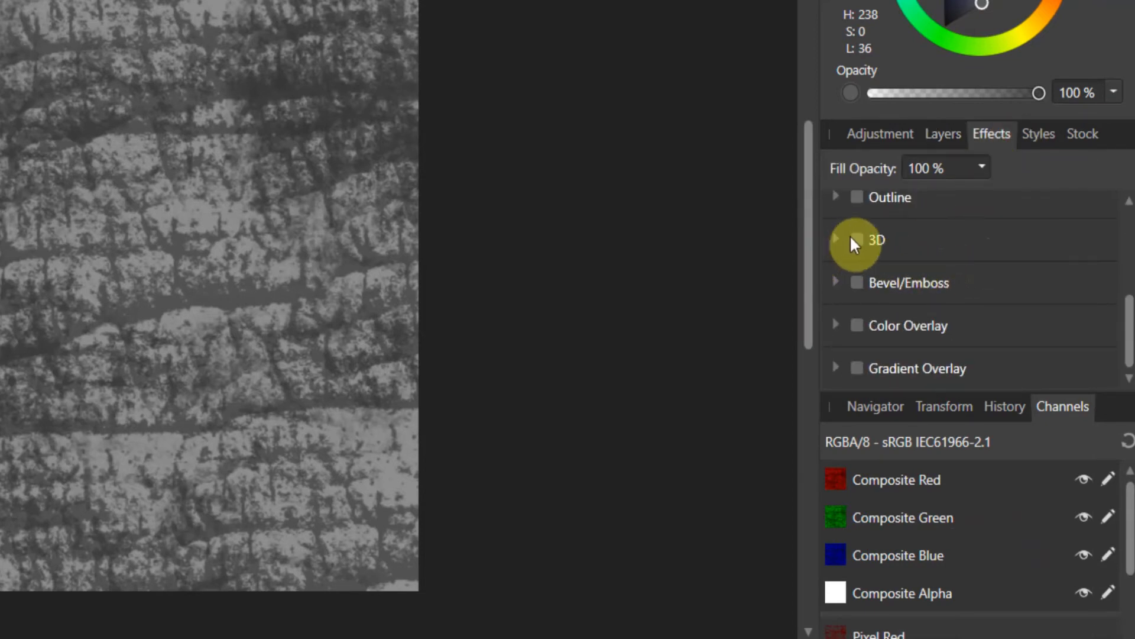
Enable a 3D layer effect with a 10.2 px radius for embossed skin relief
left_click(836, 240)
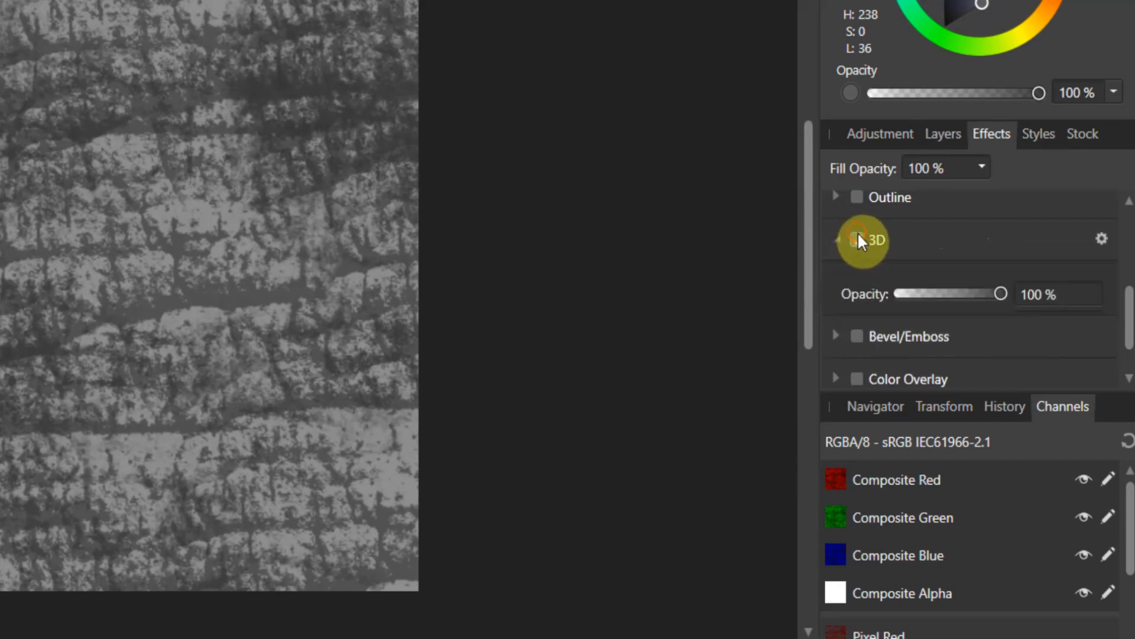
left_click(857, 239)
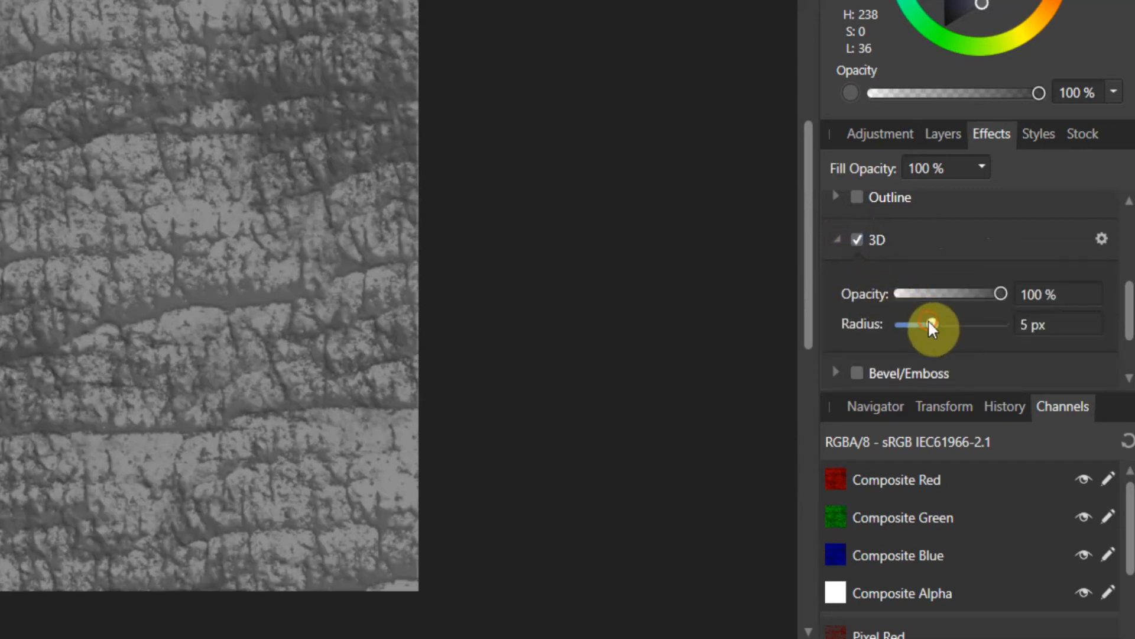
left_click_drag(930, 326, 956, 326)
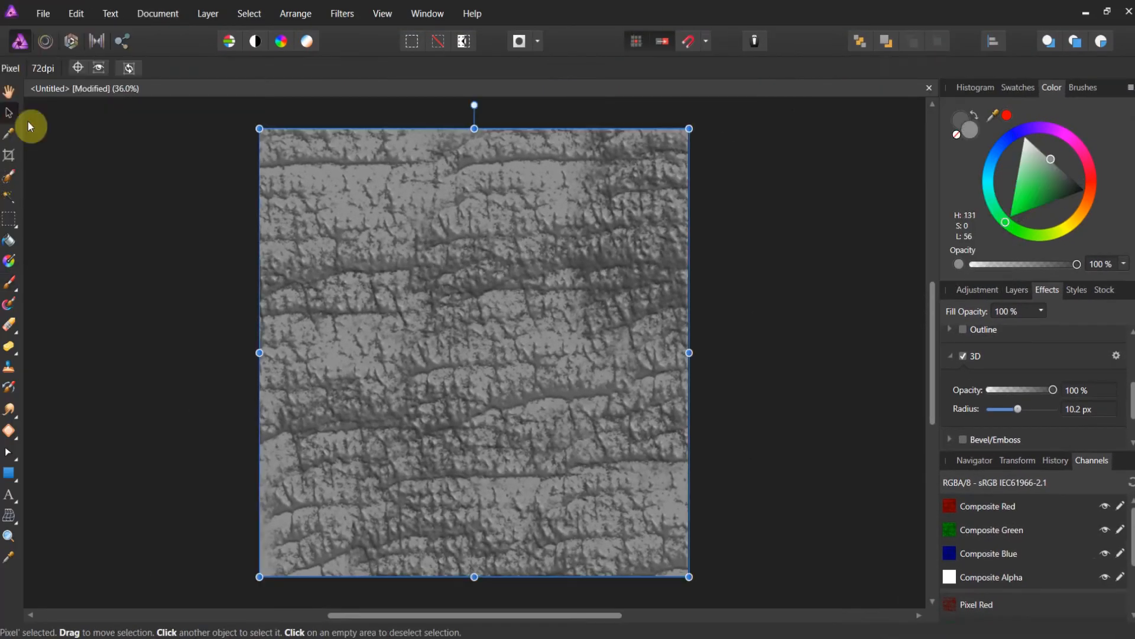
left_click(1081, 87)
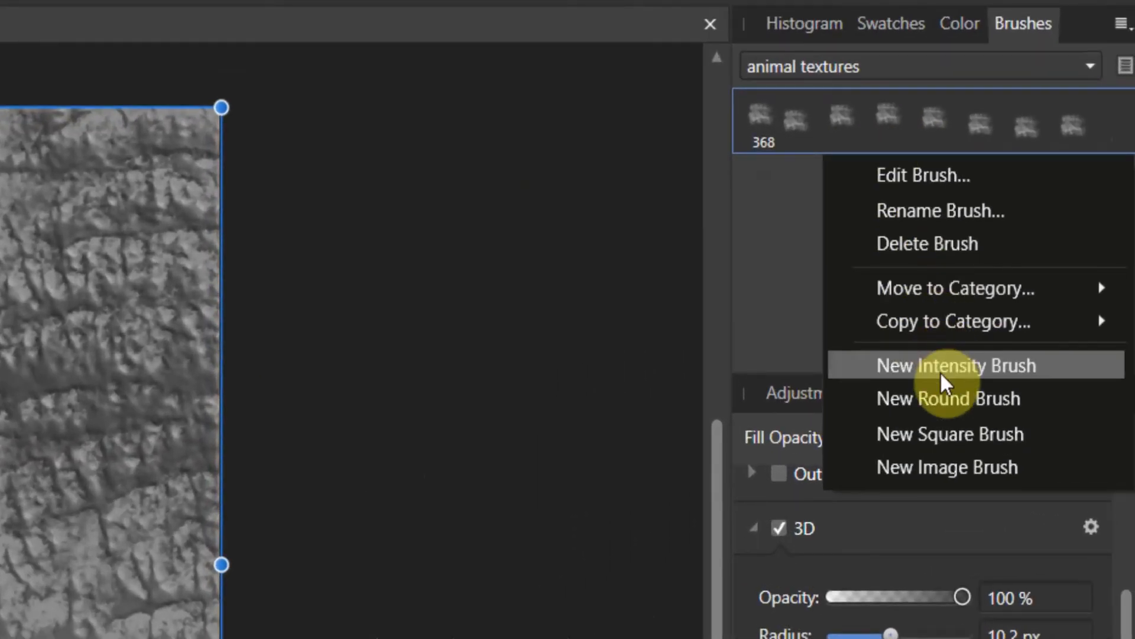
mouse_move(934, 304)
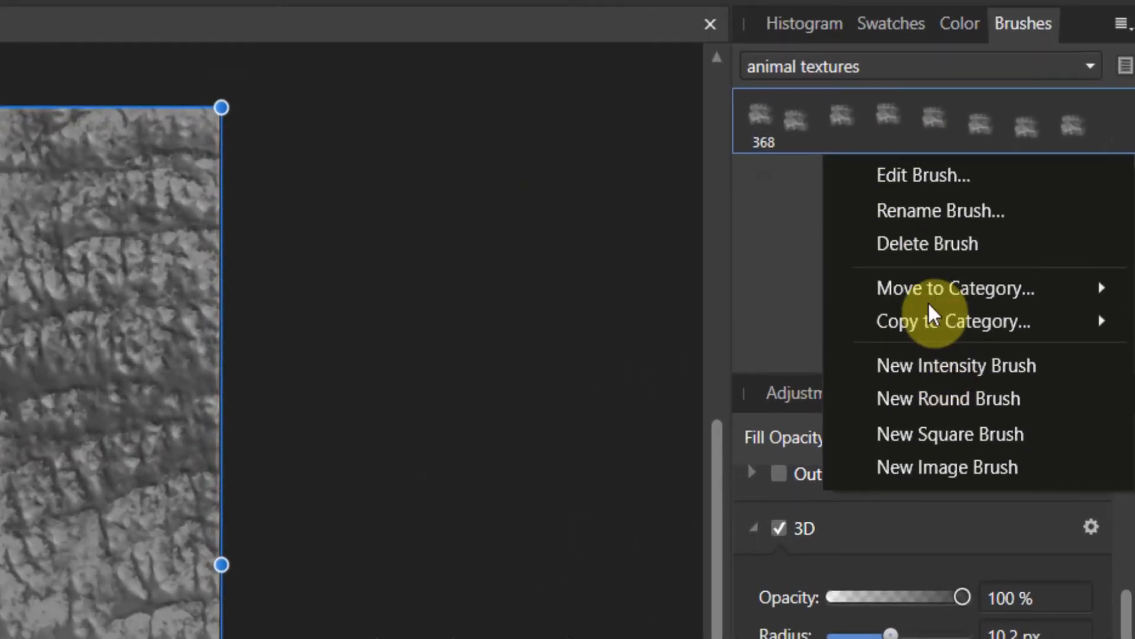
mouse_move(954, 287)
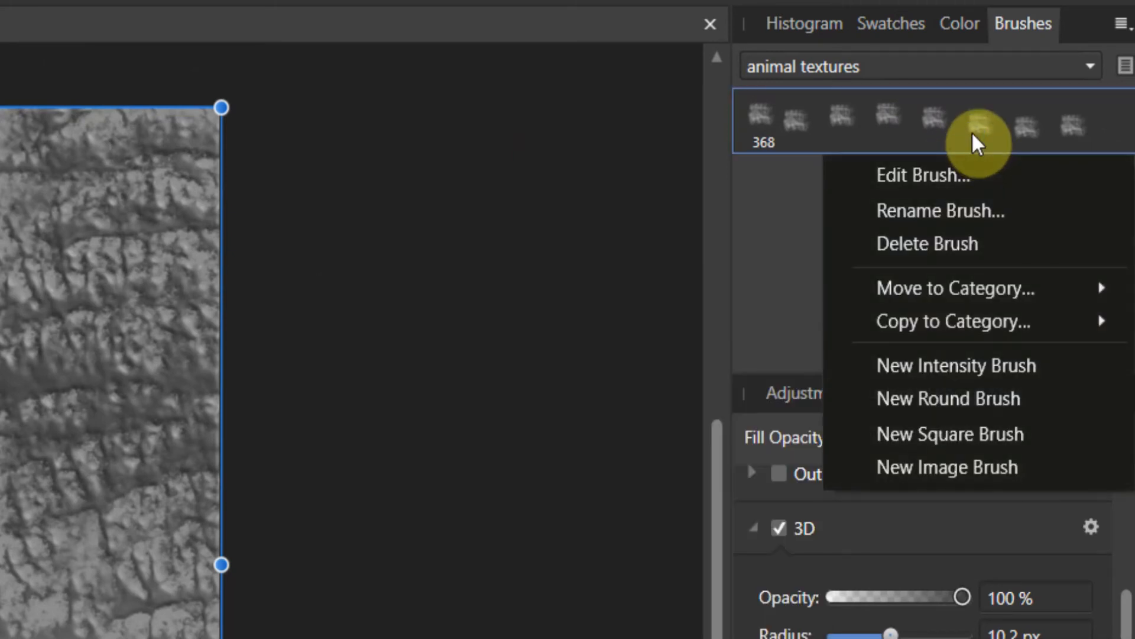
mouse_move(1000, 138)
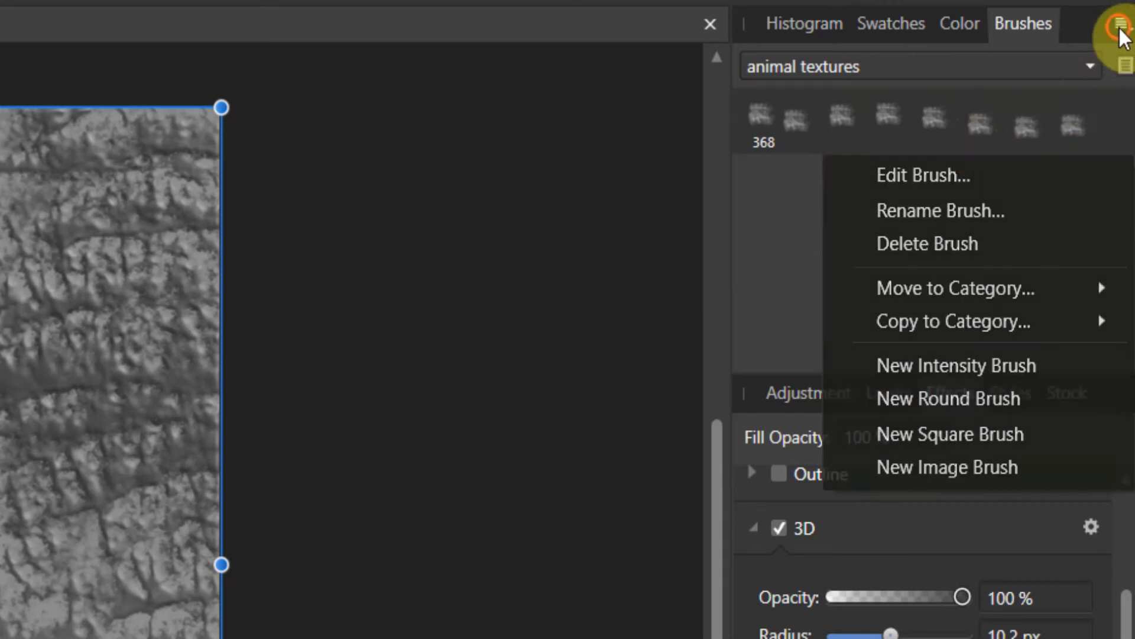
Export the animal textures category as an Affinity Brush file to the Downloadables folder
left_click(1123, 23)
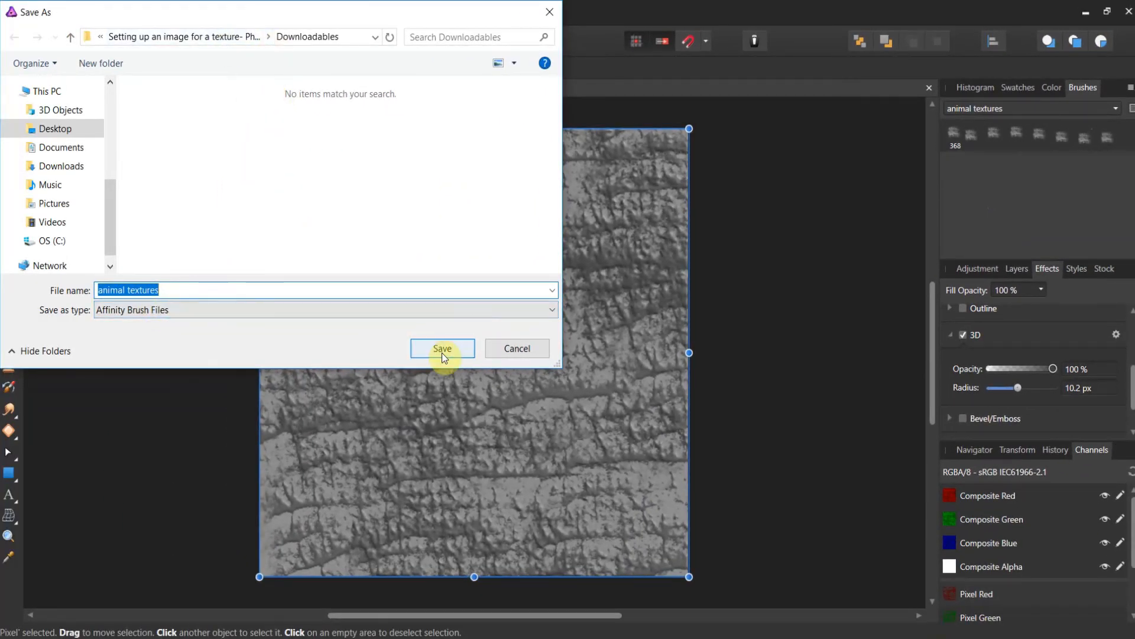
left_click(441, 348)
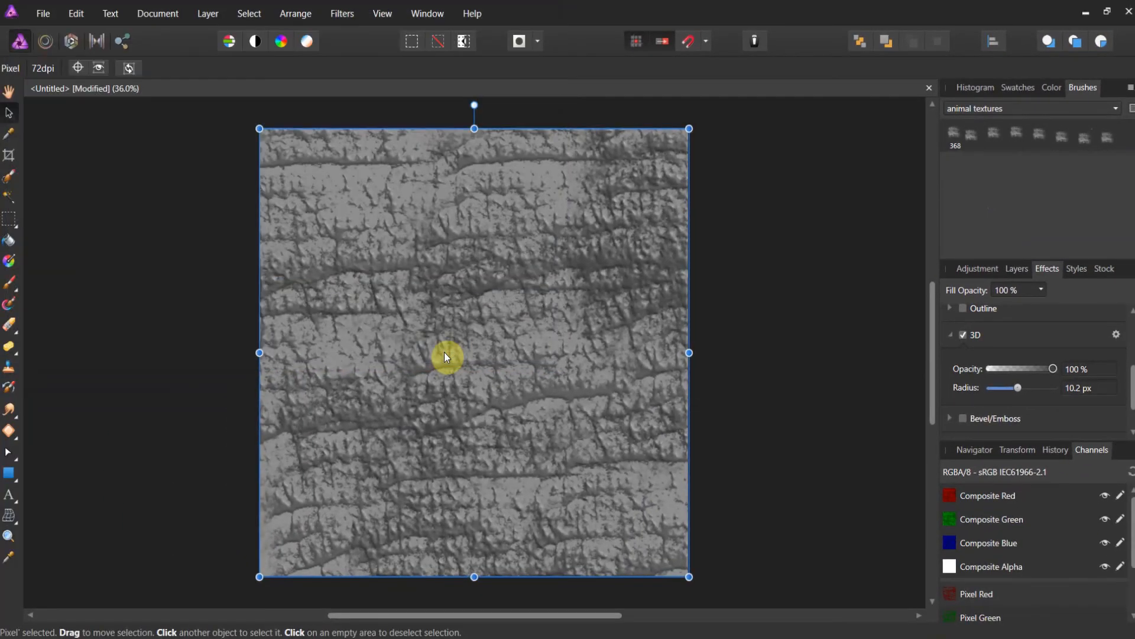